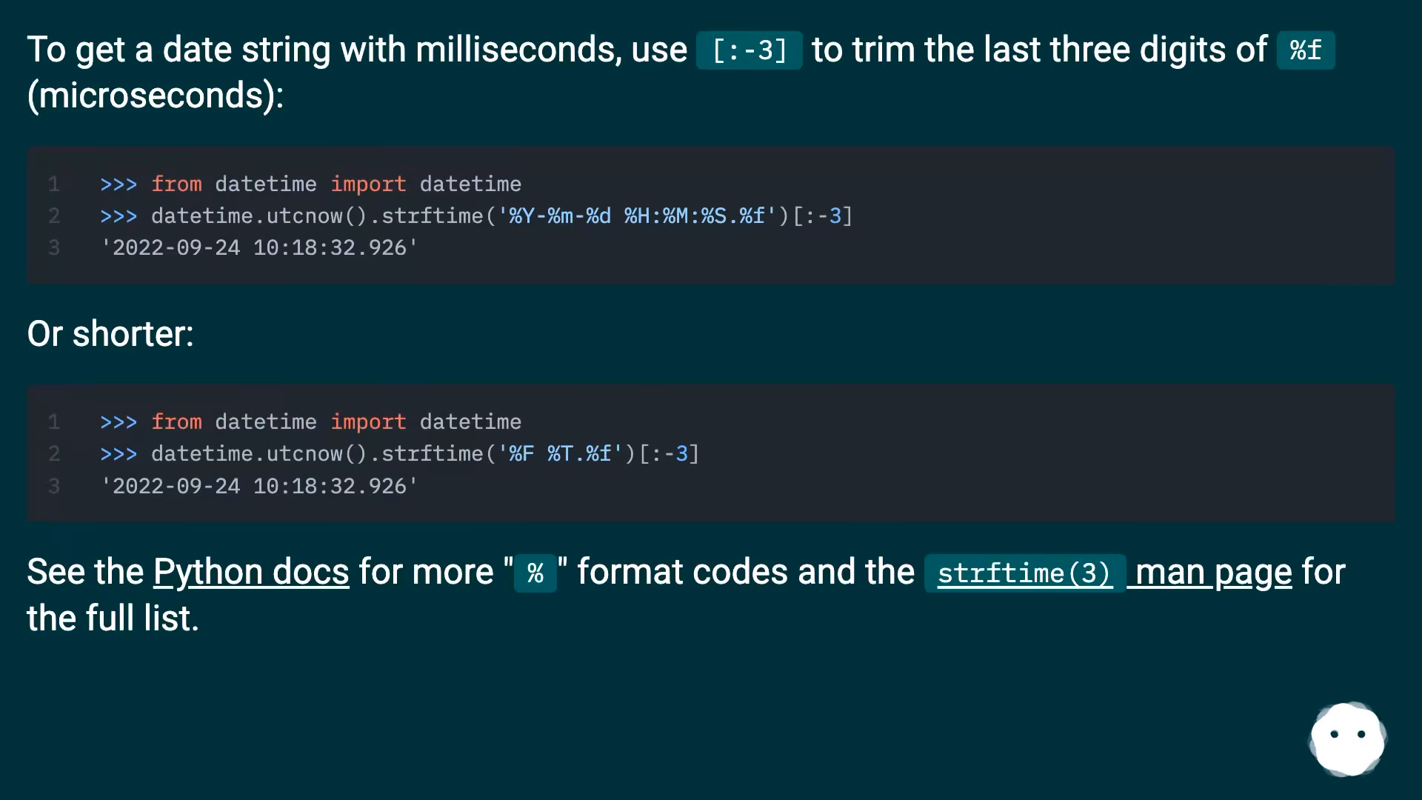
{"action": "mouse_move", "coordinate": [1348, 726]}
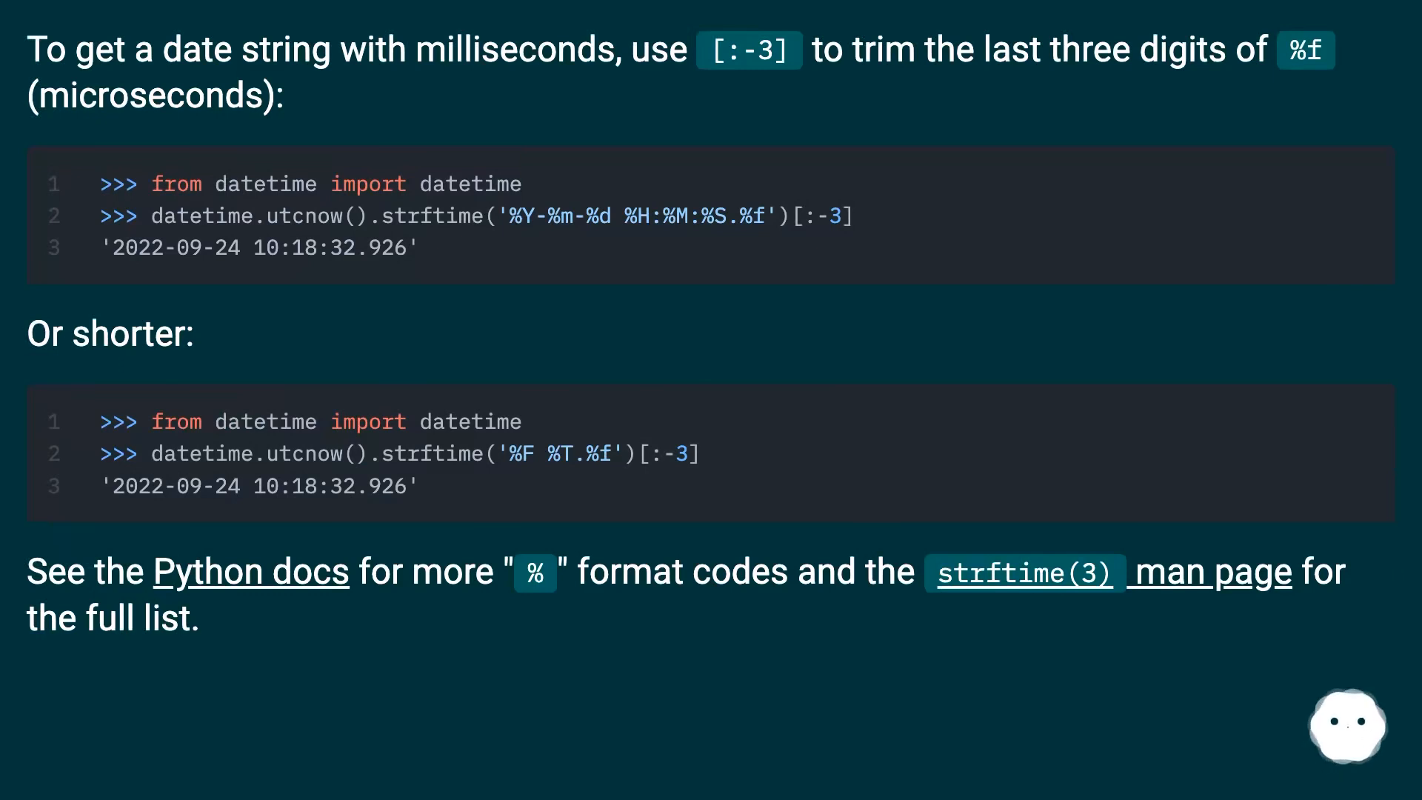